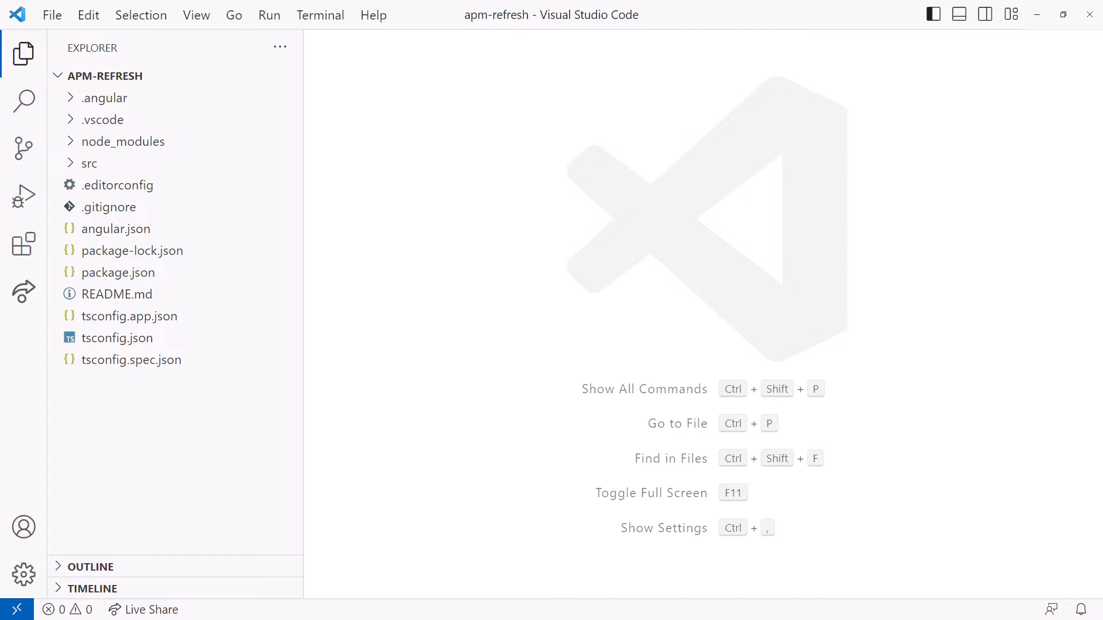
Step: Expand .angular\cache\16.1.2 and babel-webpack, and scroll through its many hashed cache files
{"action": "left_click", "coordinate": [105, 97]}
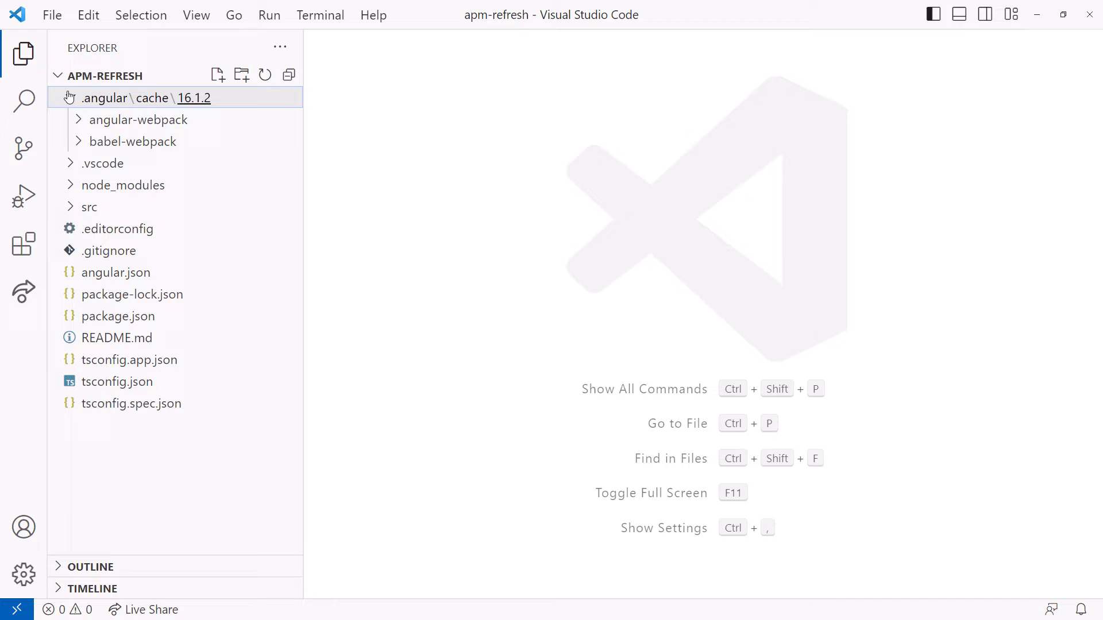
{"action": "left_click", "coordinate": [135, 141]}
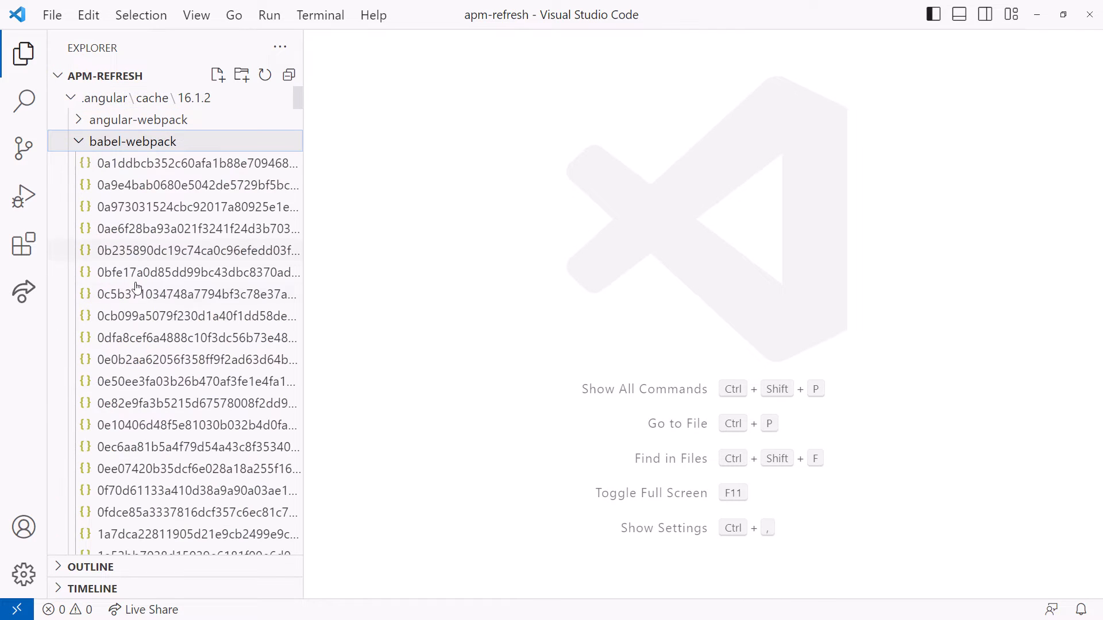
{"action": "scroll", "scroll_direction": "down", "scroll_amount": 3}
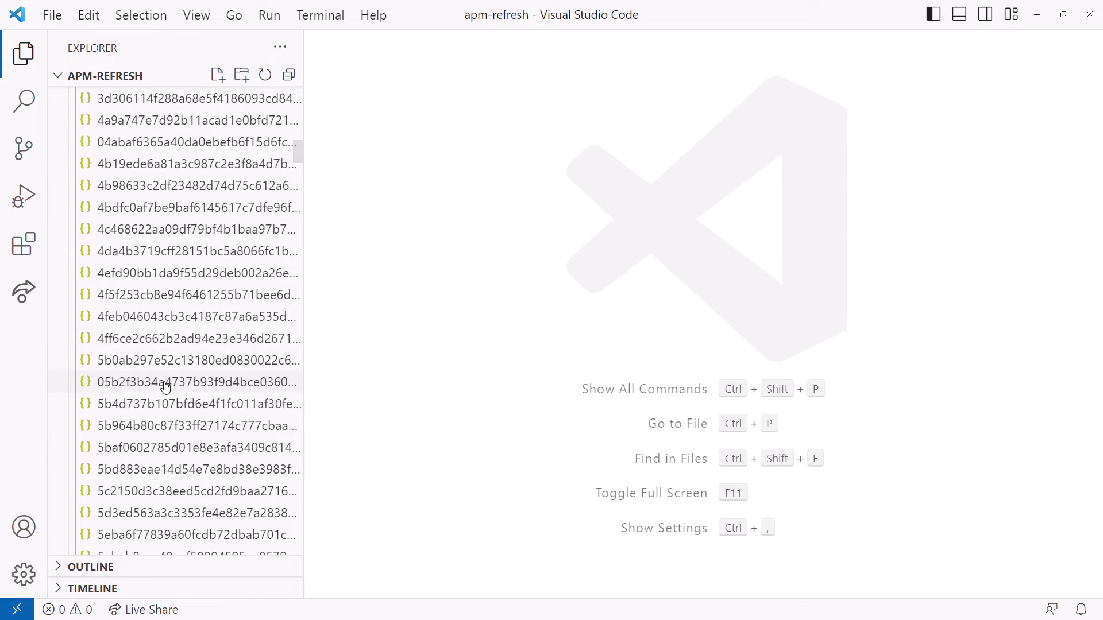
{"action": "scroll", "scroll_direction": "down", "scroll_amount": 3}
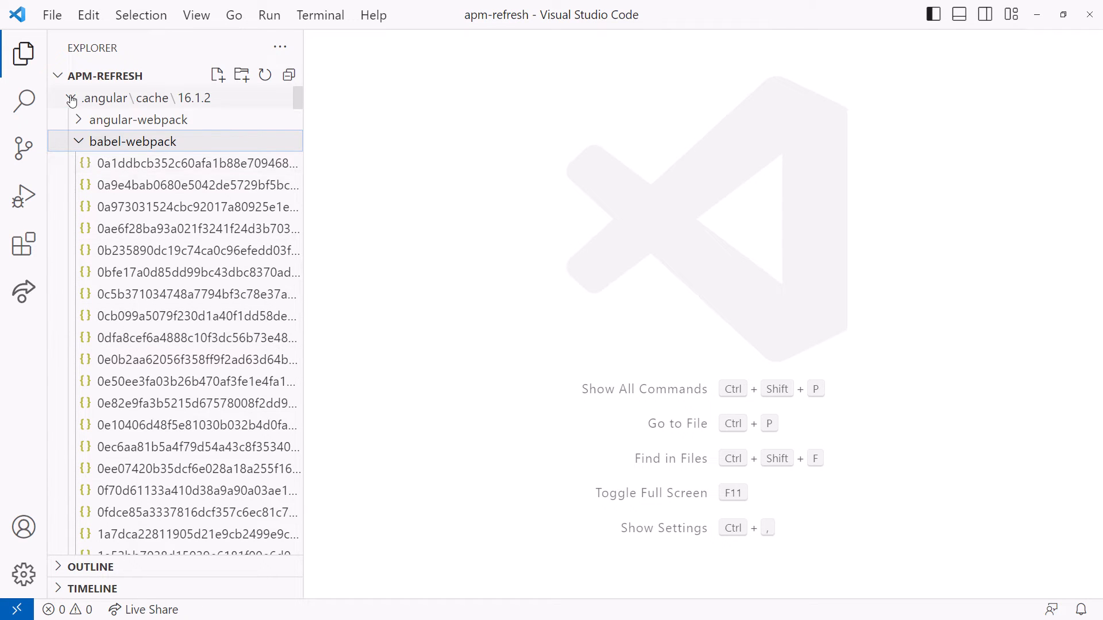
Step: Search the project for console.log and scroll through the 199 results in 36 files
{"action": "left_click", "coordinate": [20, 103]}
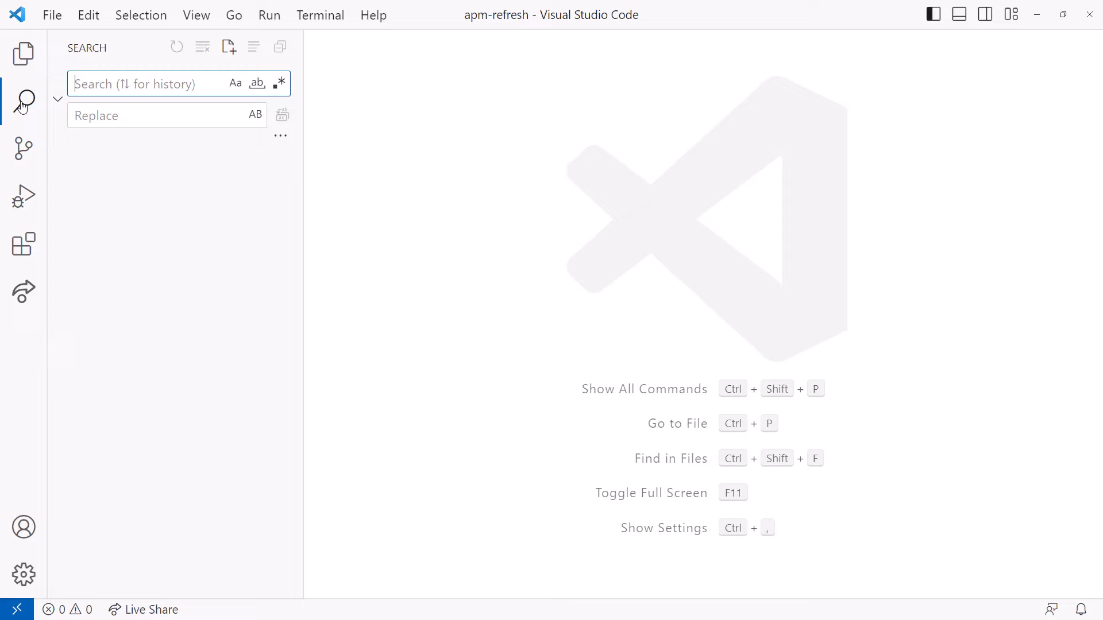
{"action": "type", "text": "console.log"}
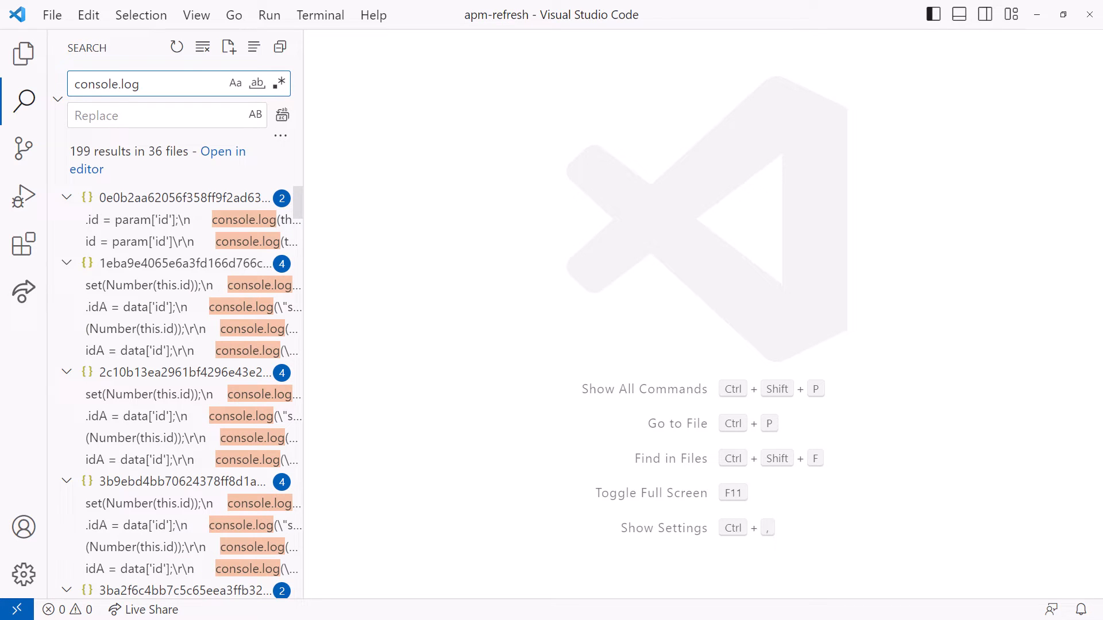
{"action": "scroll", "scroll_direction": "down", "scroll_amount": 3}
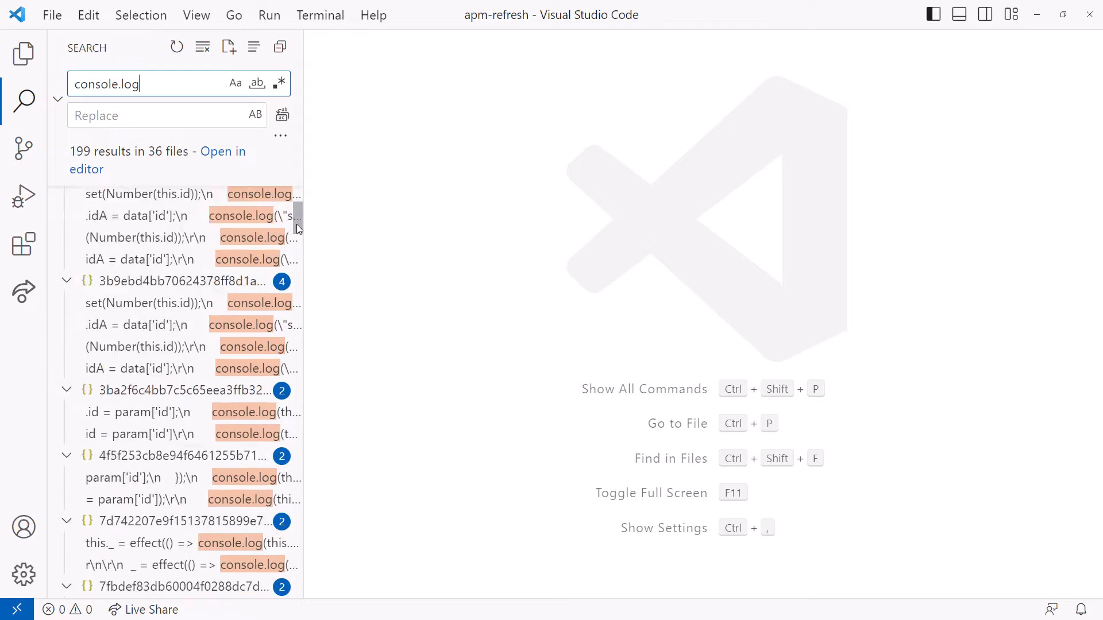
{"action": "scroll", "scroll_direction": "down", "scroll_amount": 3}
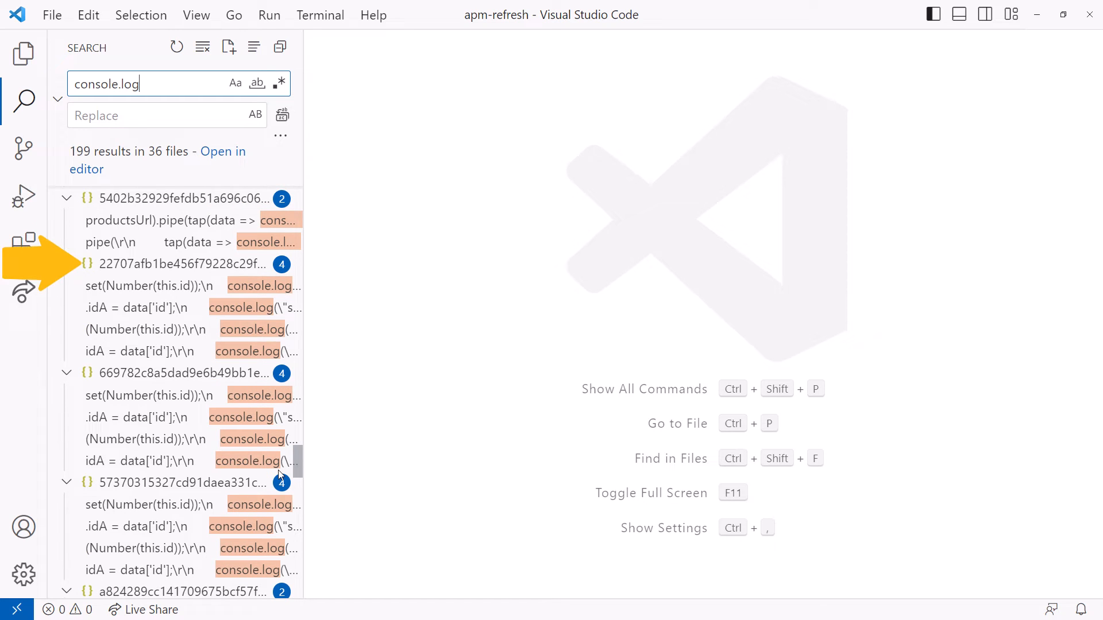
{"action": "scroll", "scroll_direction": "down", "scroll_amount": 3}
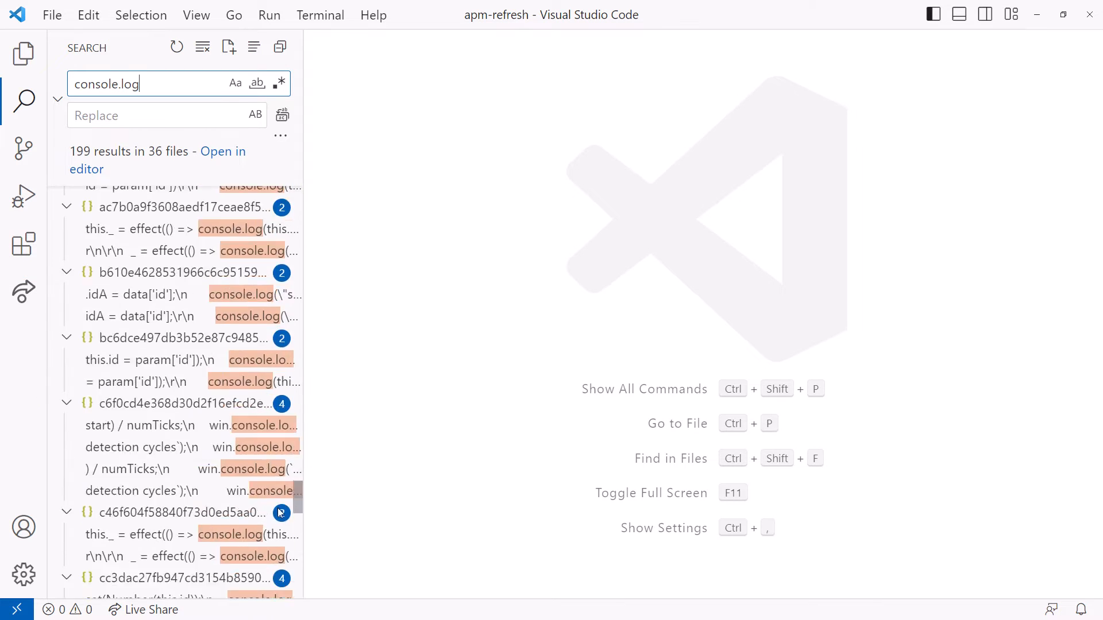
{"action": "scroll", "scroll_direction": "down", "scroll_amount": 3}
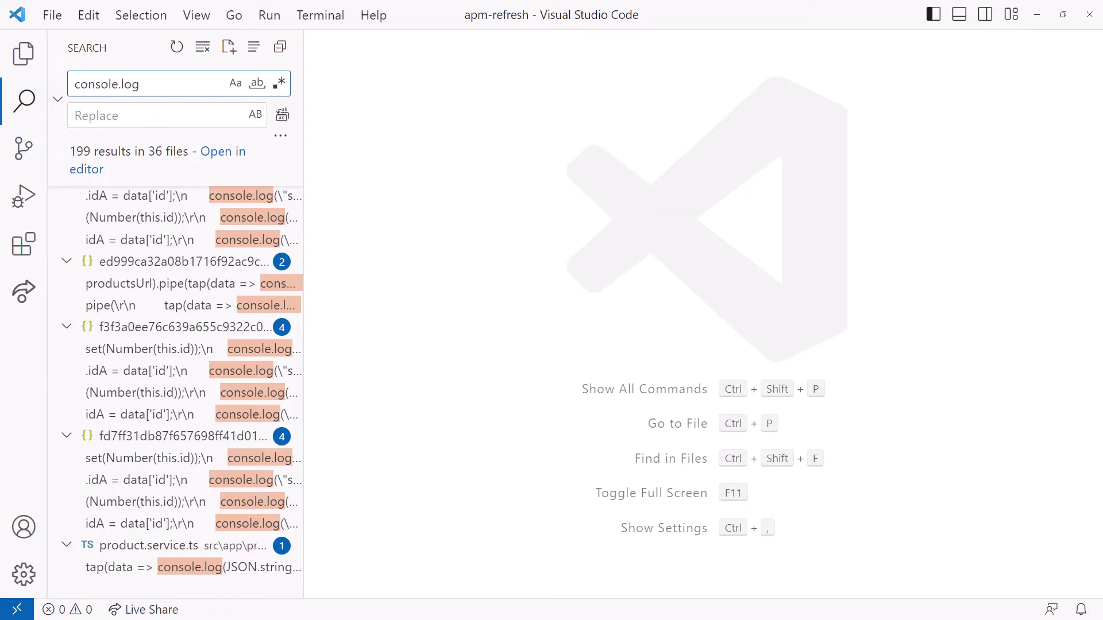
Step: Enter **/.angular in 'files to exclude', leaving one console.log result in product.service.ts
{"action": "left_click", "coordinate": [132, 84]}
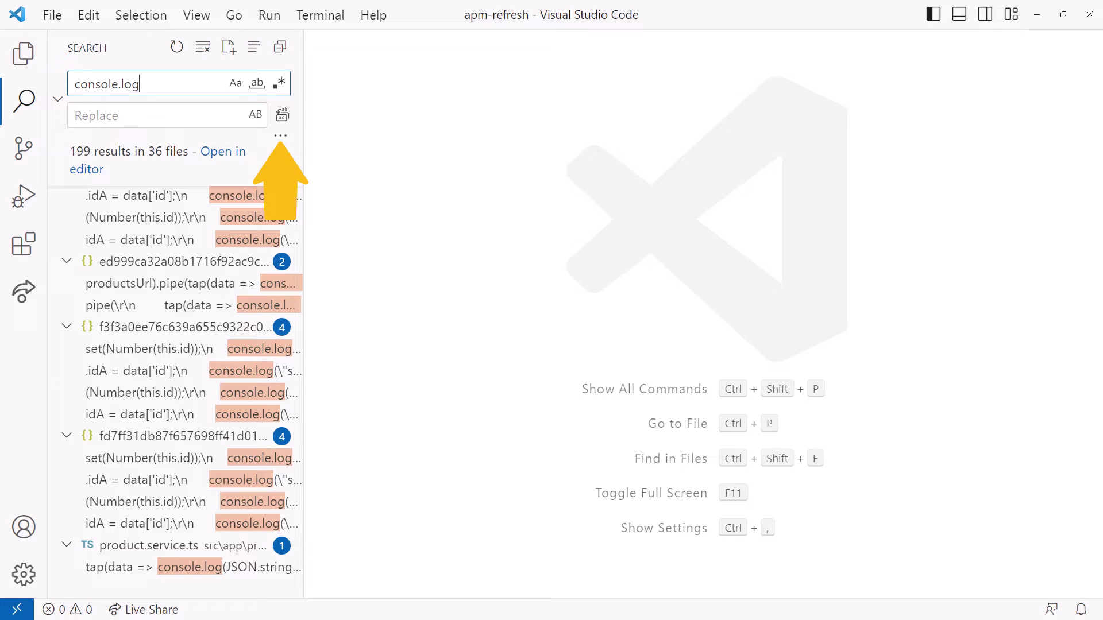
{"action": "left_click", "coordinate": [280, 136]}
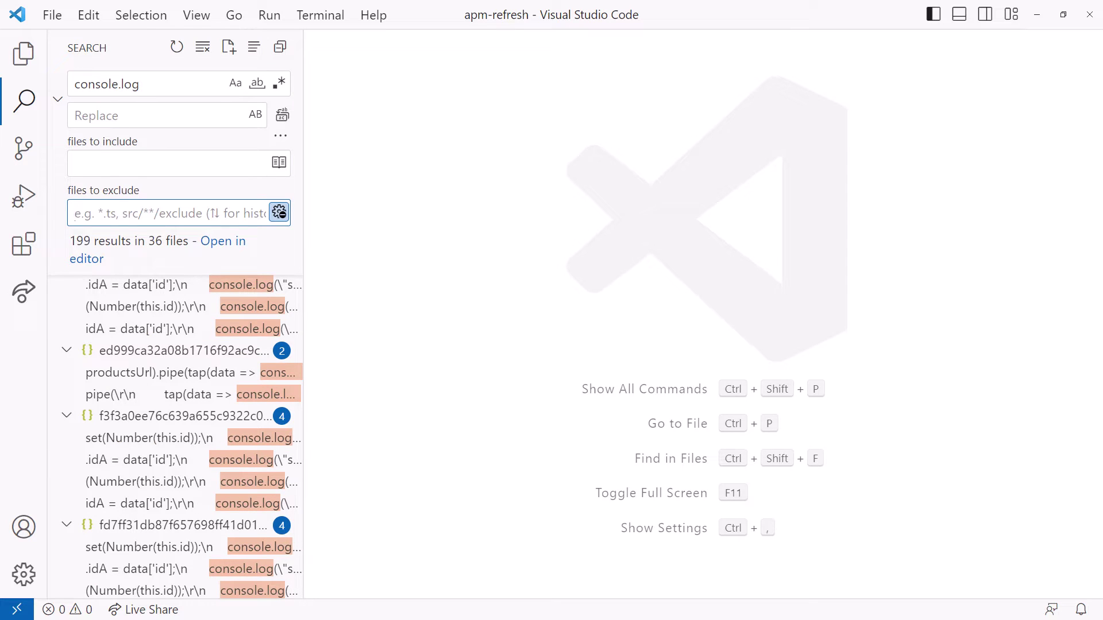
{"action": "type", "text": "**"}
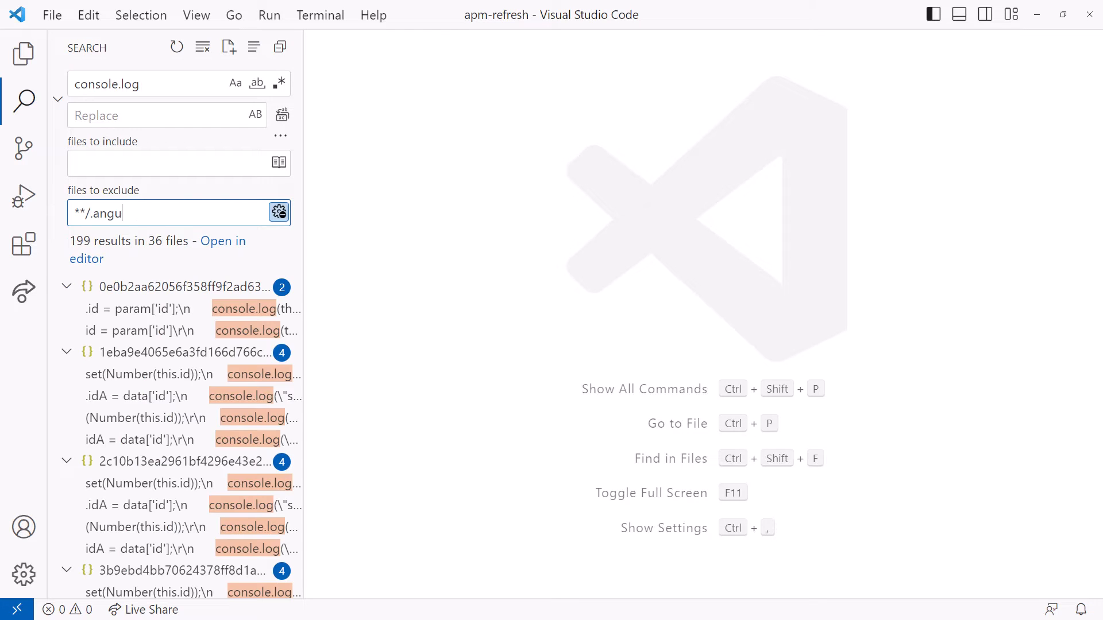
{"action": "type", "text": "lar"}
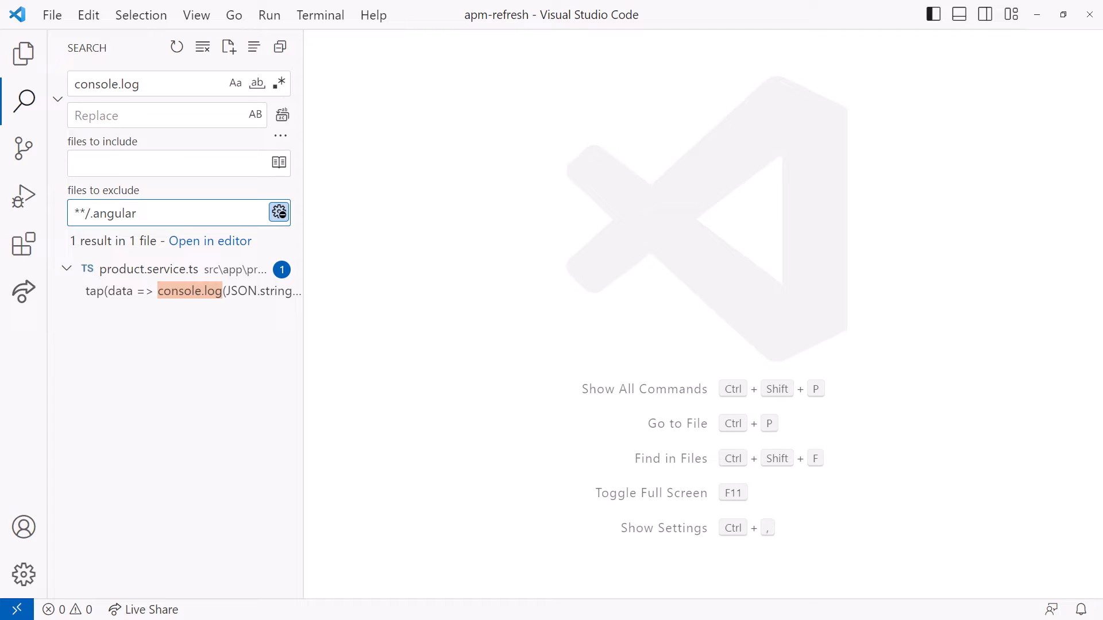
Step: Hide the search details so the console.log search again shows 199 results in 36 files
{"action": "left_click", "coordinate": [21, 55]}
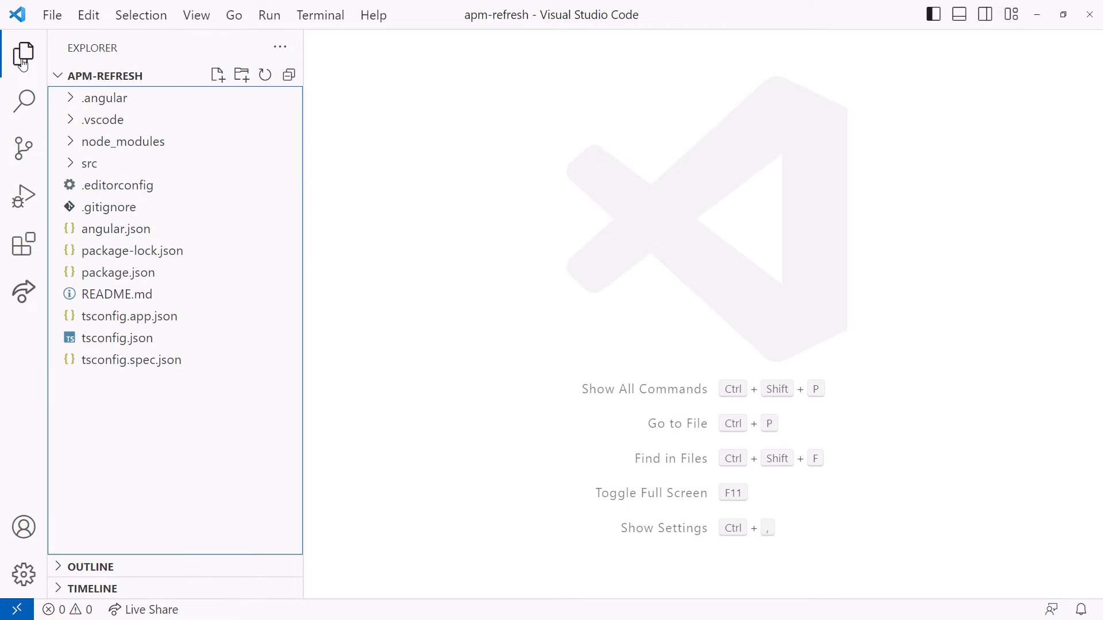
{"action": "left_click", "coordinate": [21, 102]}
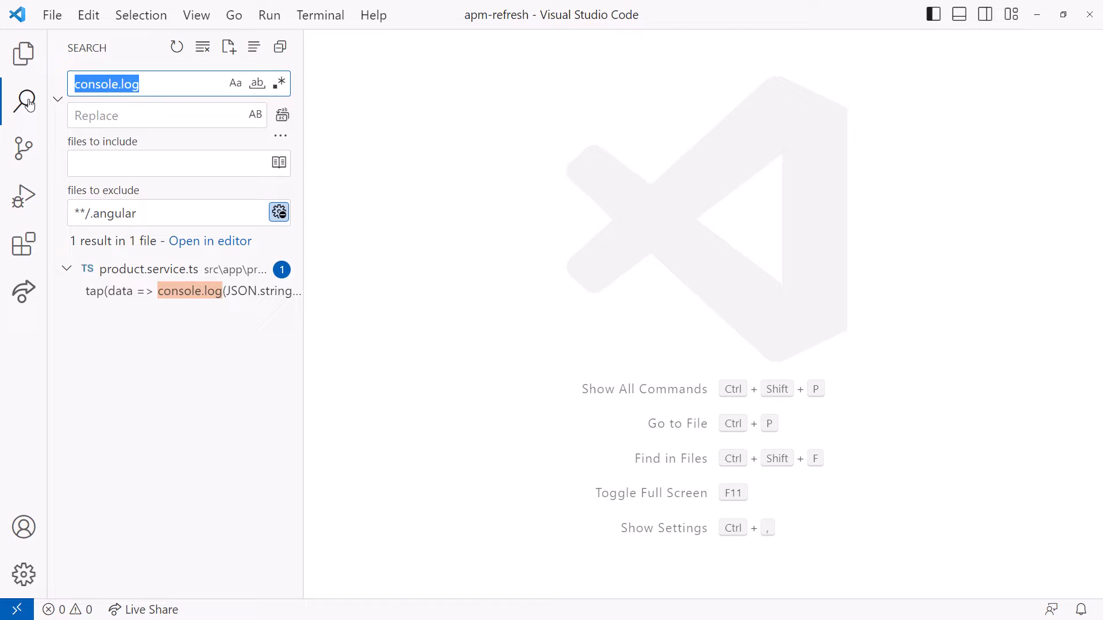
{"action": "left_click", "coordinate": [161, 213]}
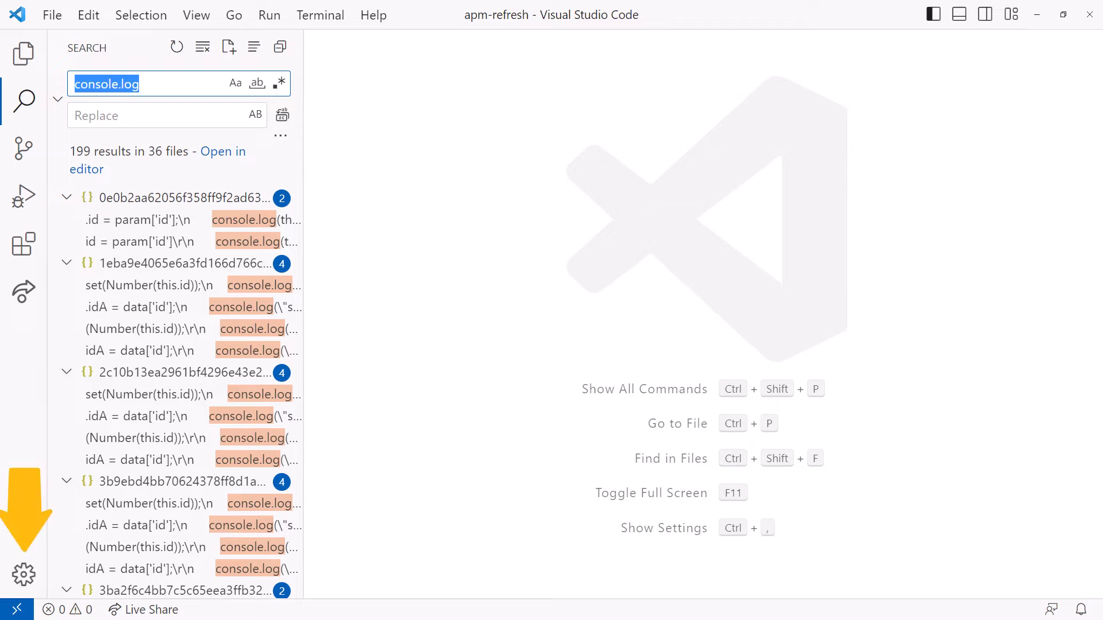
Step: Open user settings and filter them to the exclude settings
{"action": "left_click", "coordinate": [22, 571]}
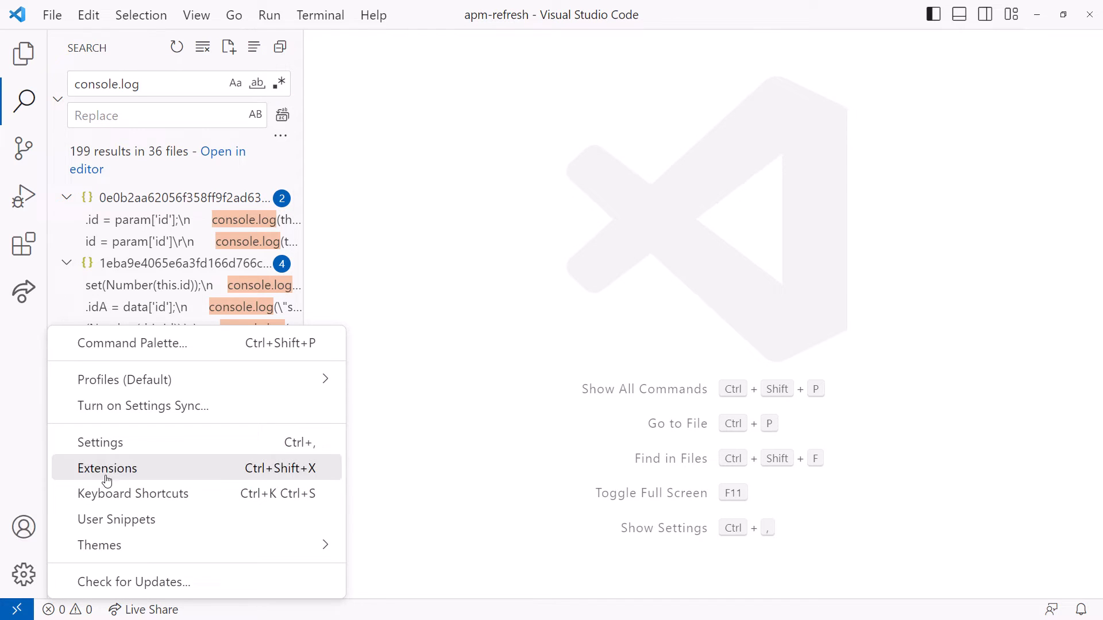
{"action": "left_click", "coordinate": [100, 442]}
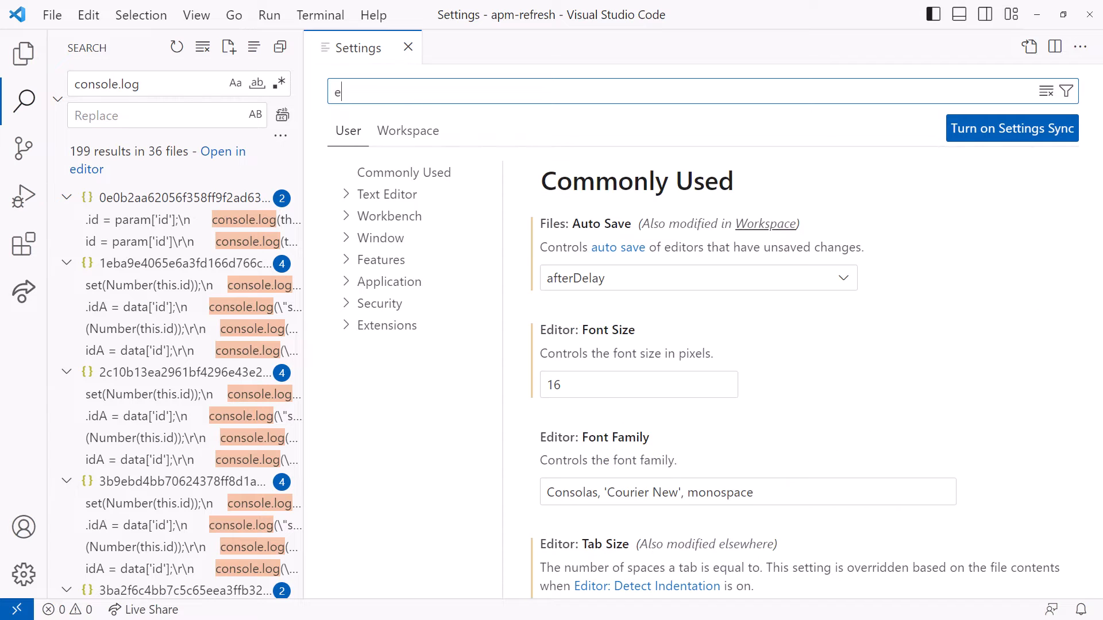
{"action": "type", "text": "xclude"}
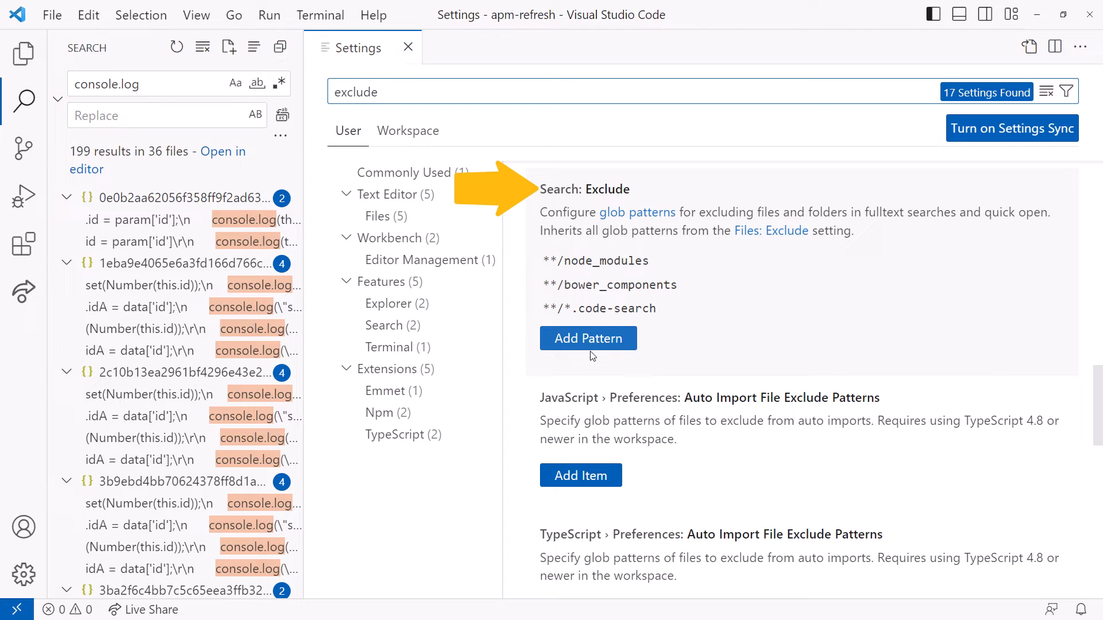
Step: Add **/.angular to Search: Exclude, then confirm .angular still appears in the Explorer
{"action": "left_click", "coordinate": [588, 338]}
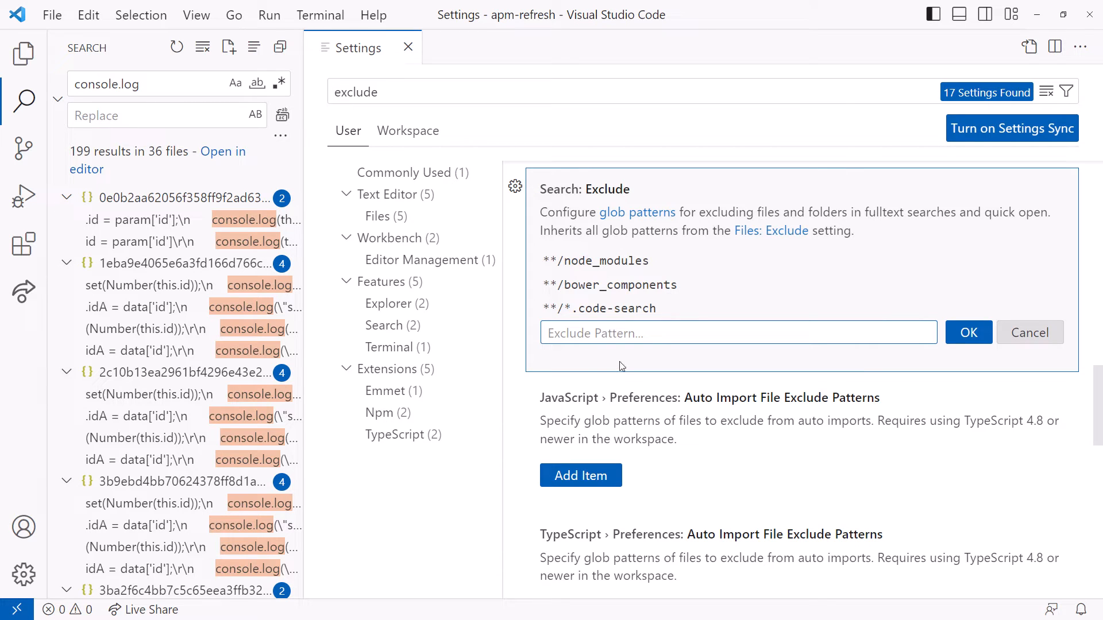
{"action": "type", "text": "**/"}
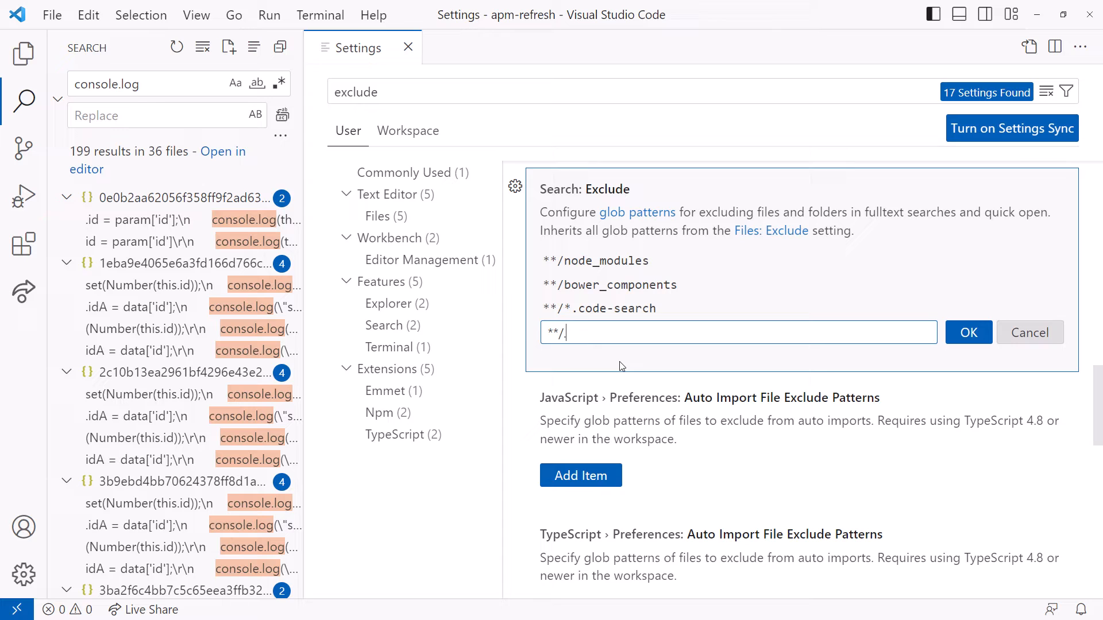
{"action": "type", "text": ".angular"}
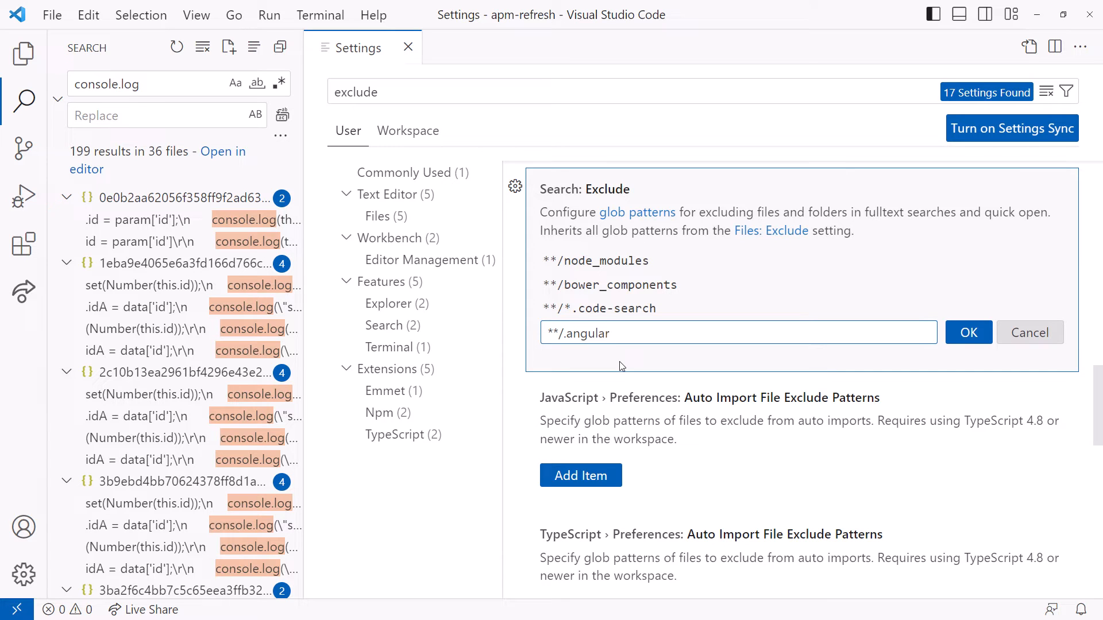
{"action": "left_click", "coordinate": [969, 333]}
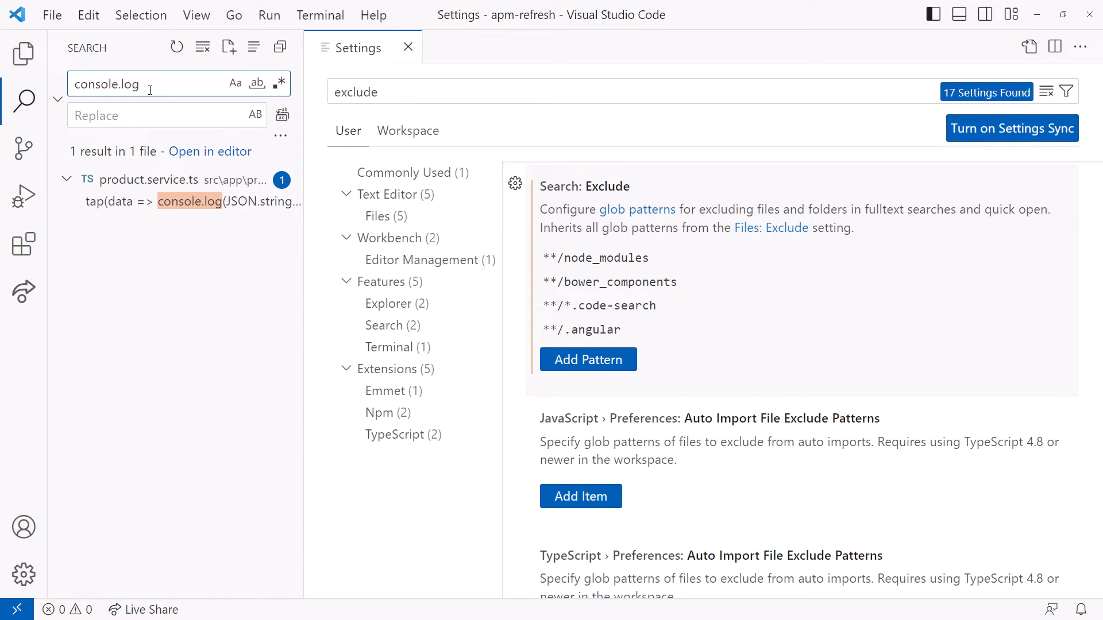
{"action": "left_click", "coordinate": [21, 53]}
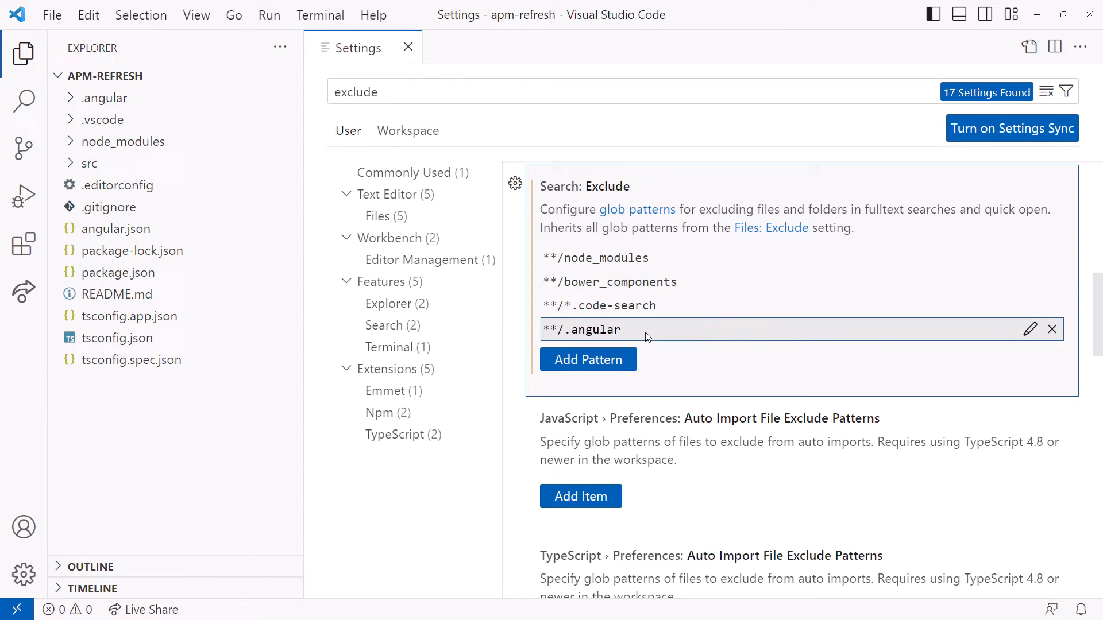
Step: Remove **/.angular from Search: Exclude and scroll the settings toward Files: Exclude
{"action": "left_click", "coordinate": [1051, 329]}
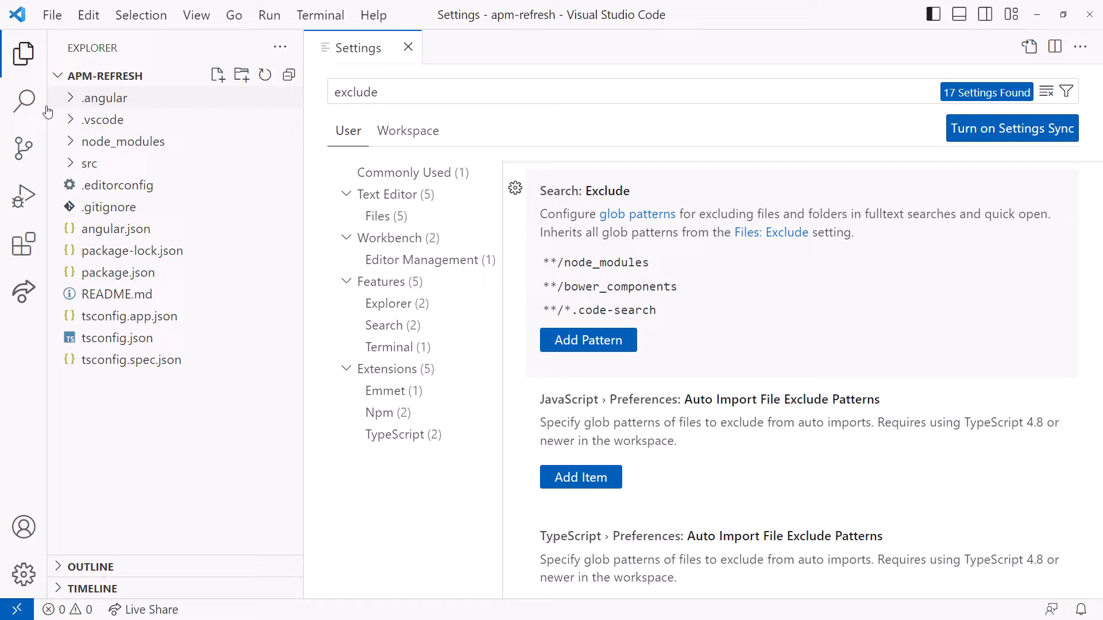
{"action": "left_click", "coordinate": [22, 100]}
{"action": "type", "text": "console.log"}
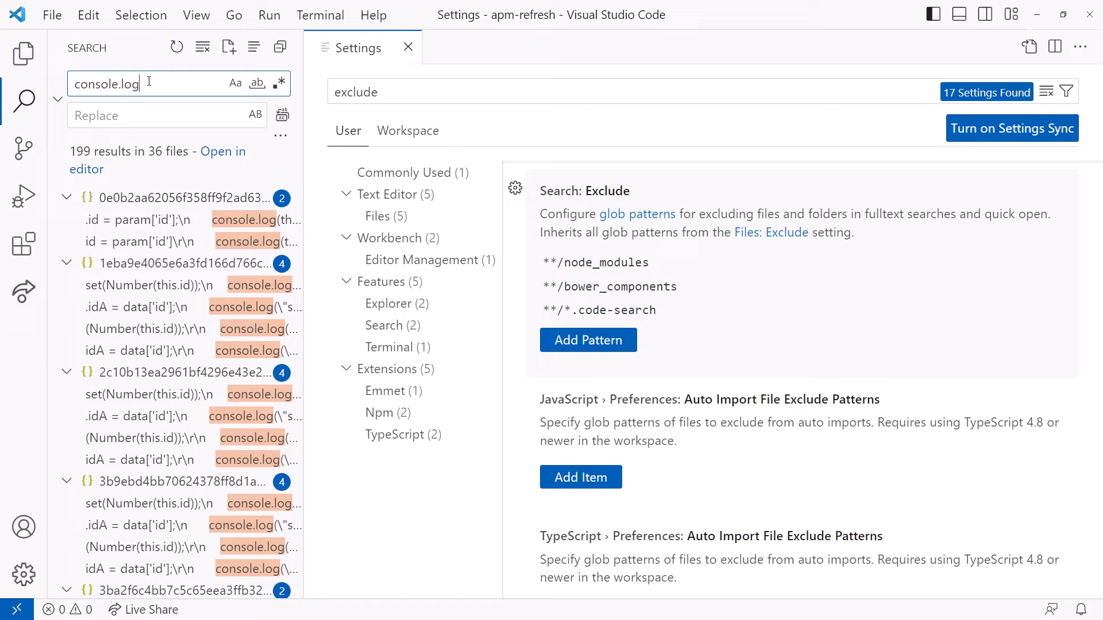
{"action": "scroll", "scroll_direction": "down", "scroll_amount": 3}
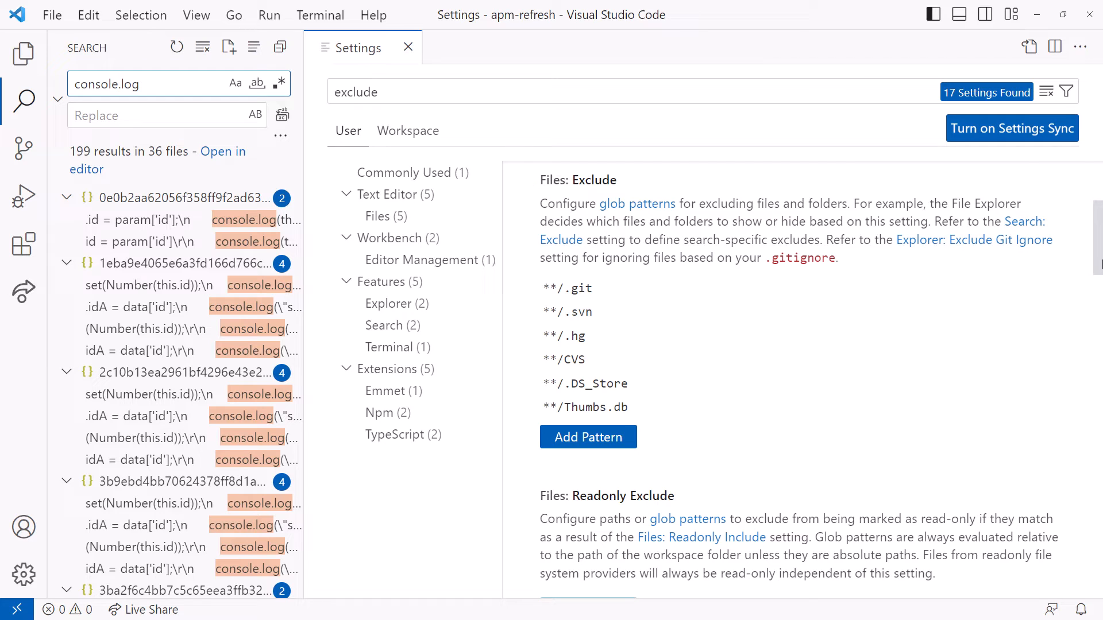
Step: Add **/.angular to Files: Exclude, check the Explorer, and rerun the console.log search
{"action": "left_click", "coordinate": [588, 437]}
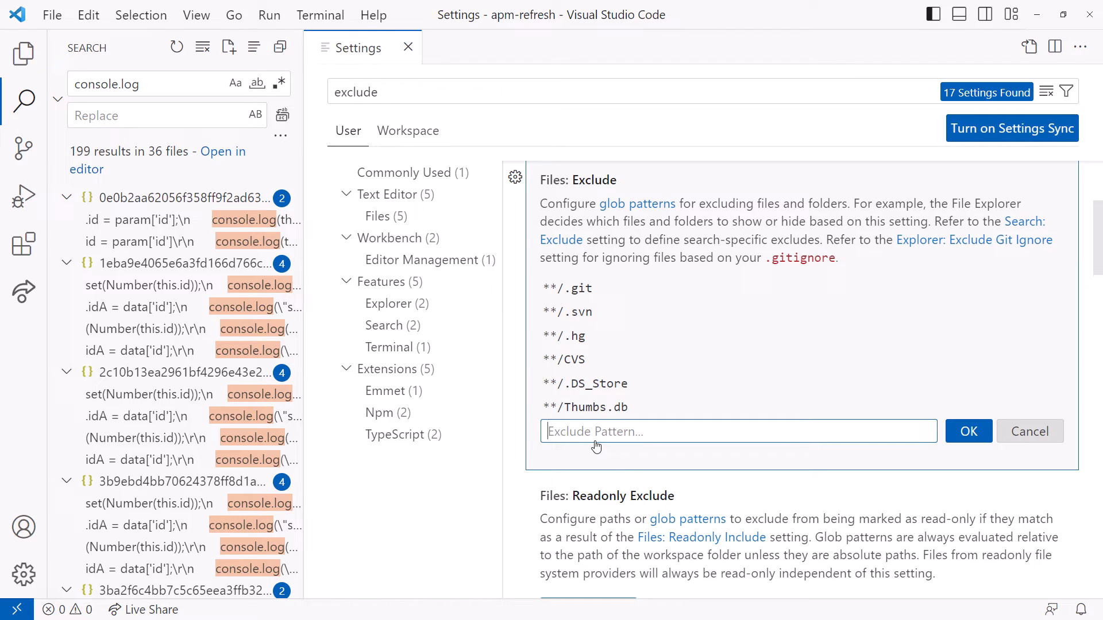
{"action": "type", "text": "**"}
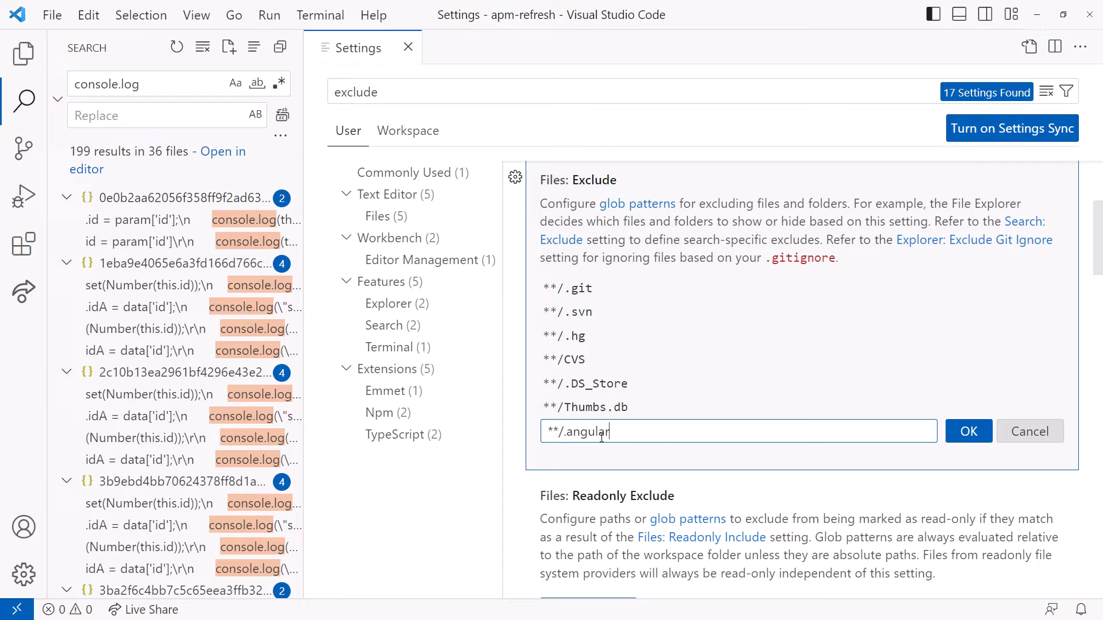
{"action": "left_click", "coordinate": [969, 432]}
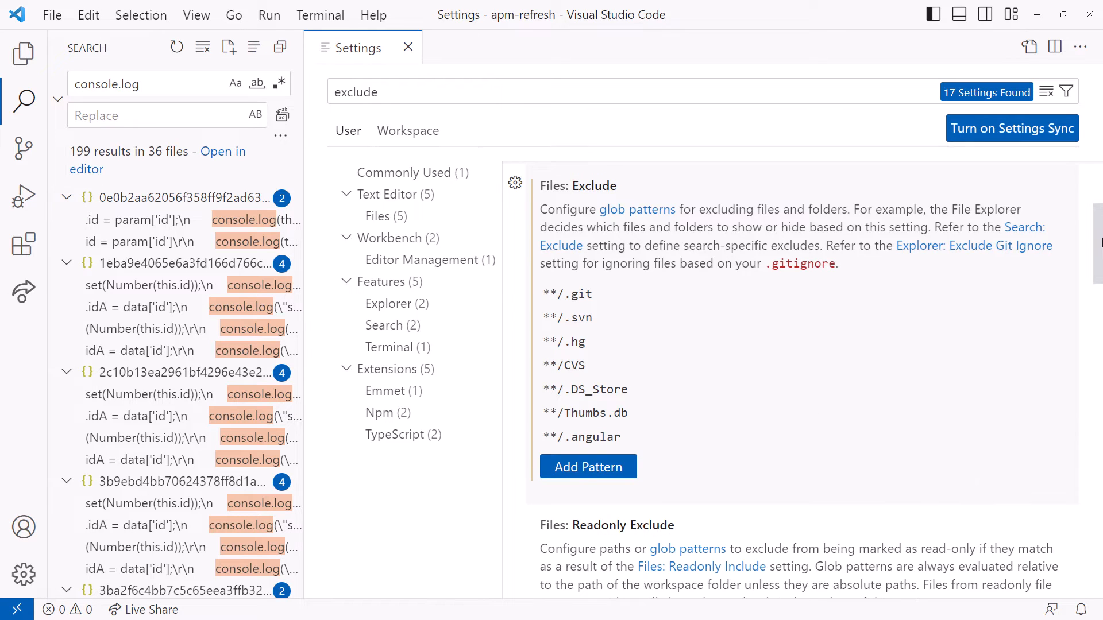
{"action": "left_click", "coordinate": [22, 53]}
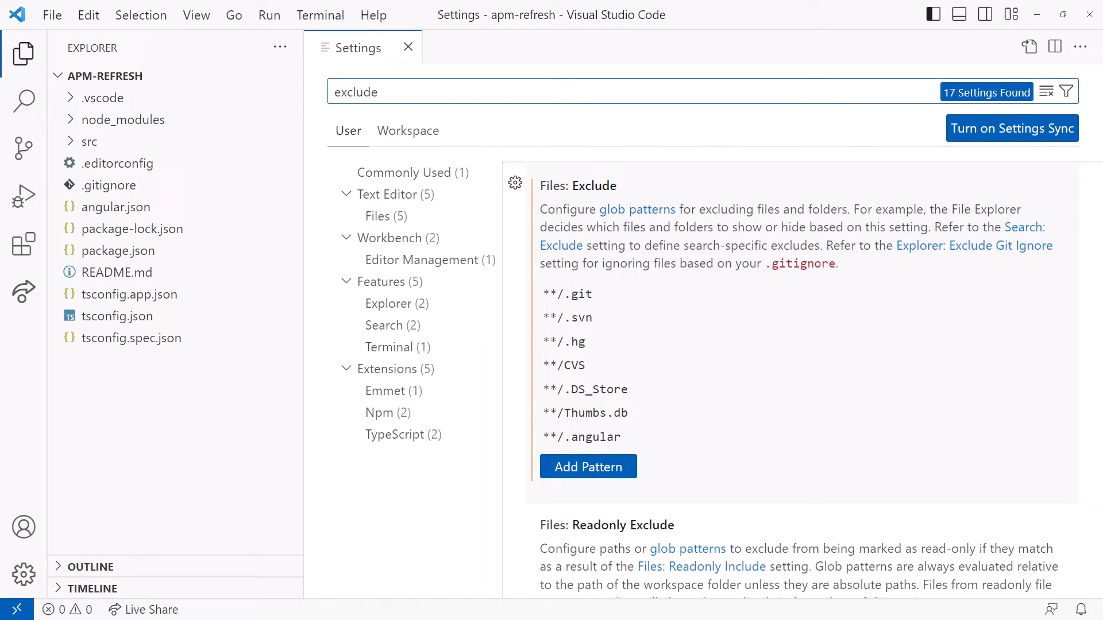
{"action": "left_click", "coordinate": [21, 102]}
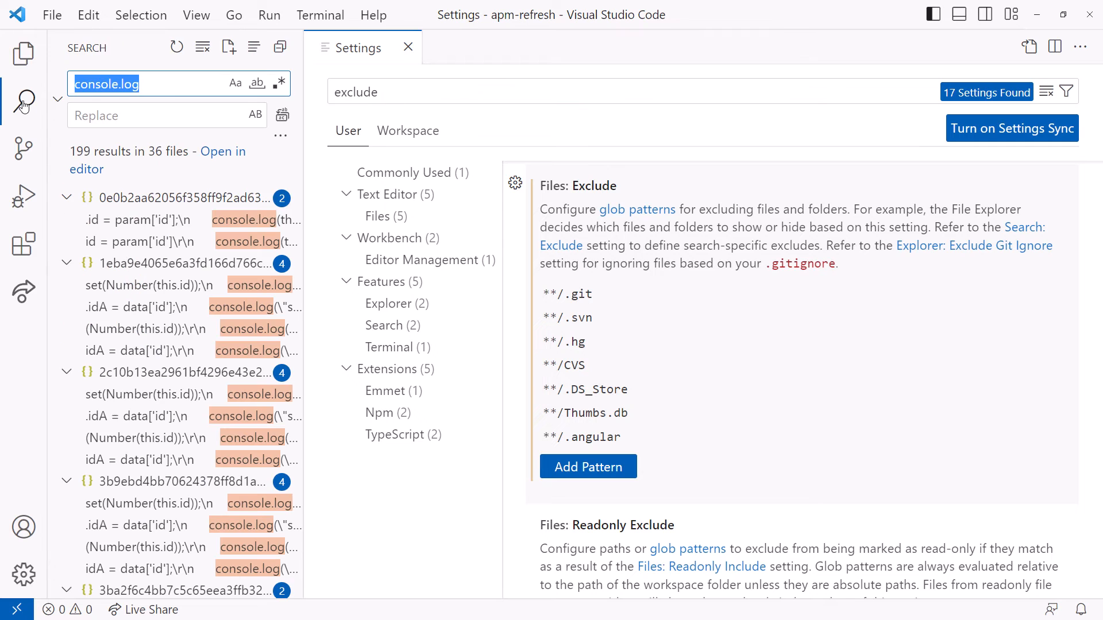
{"action": "left_click", "coordinate": [158, 84]}
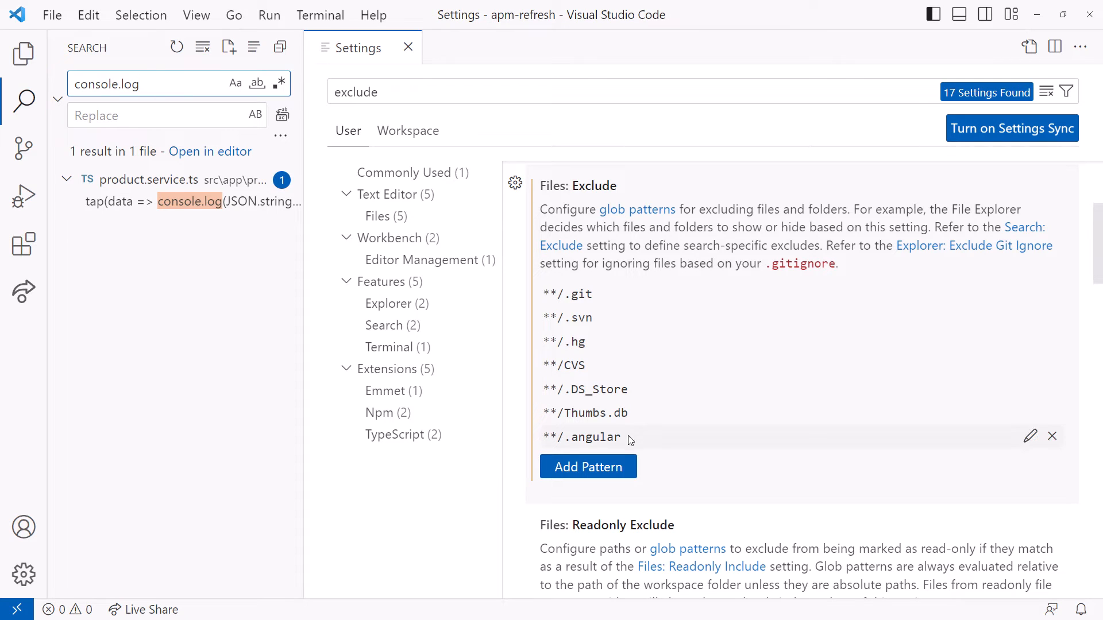
Step: Delete the **/.angular entry from Files: Exclude so .angular returns to the tree
{"action": "left_click", "coordinate": [1052, 436]}
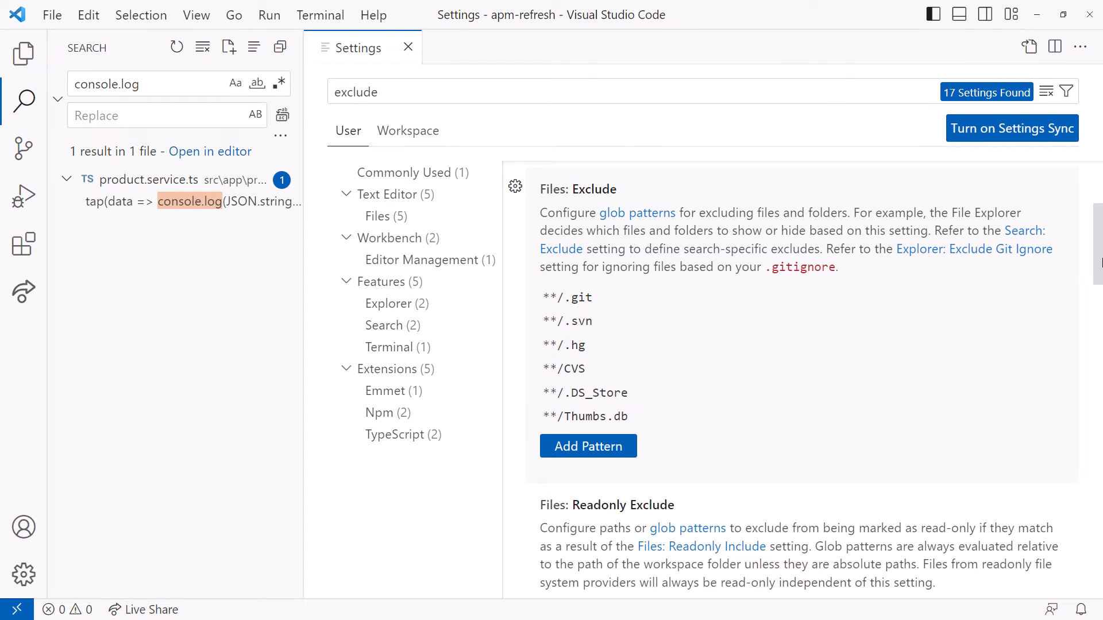
{"action": "left_click", "coordinate": [141, 84]}
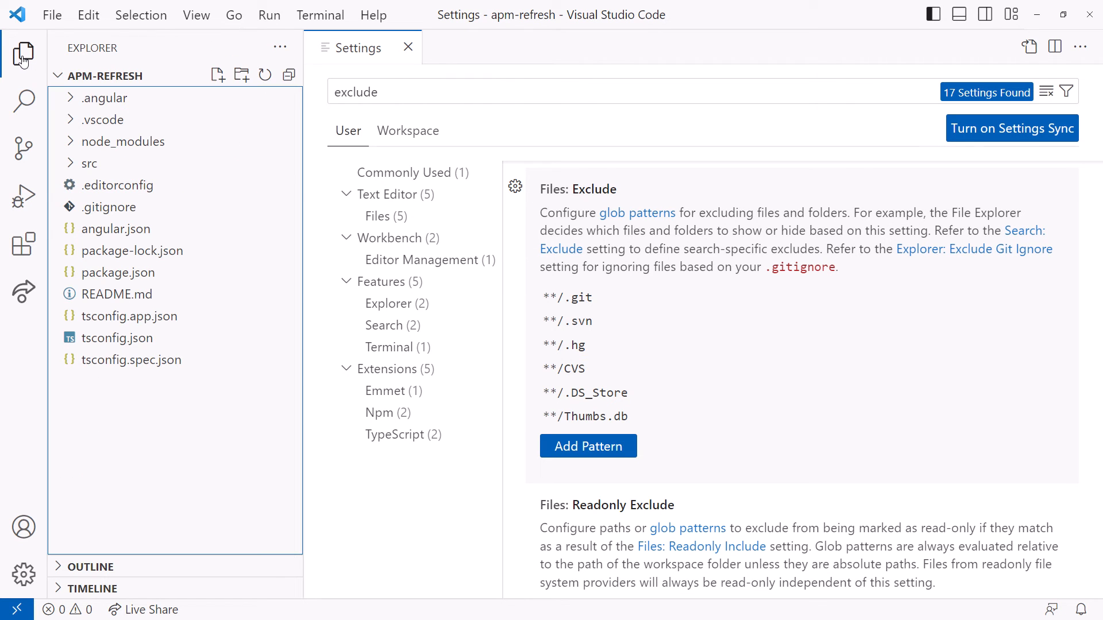
{"action": "double_click", "coordinate": [108, 207]}
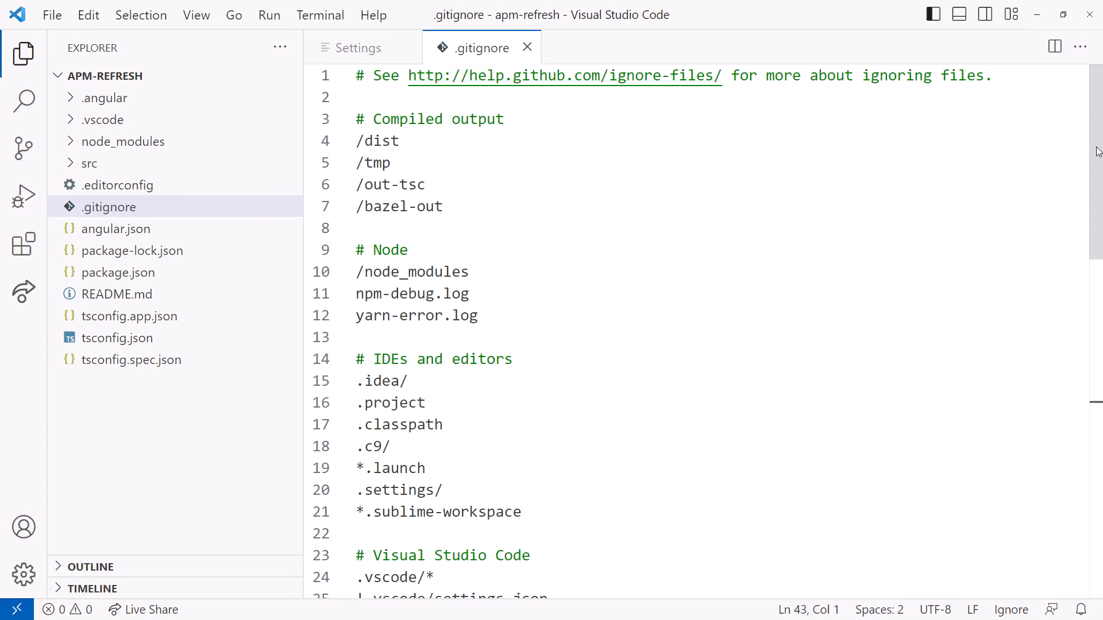
{"action": "scroll", "scroll_direction": "down", "scroll_amount": 3}
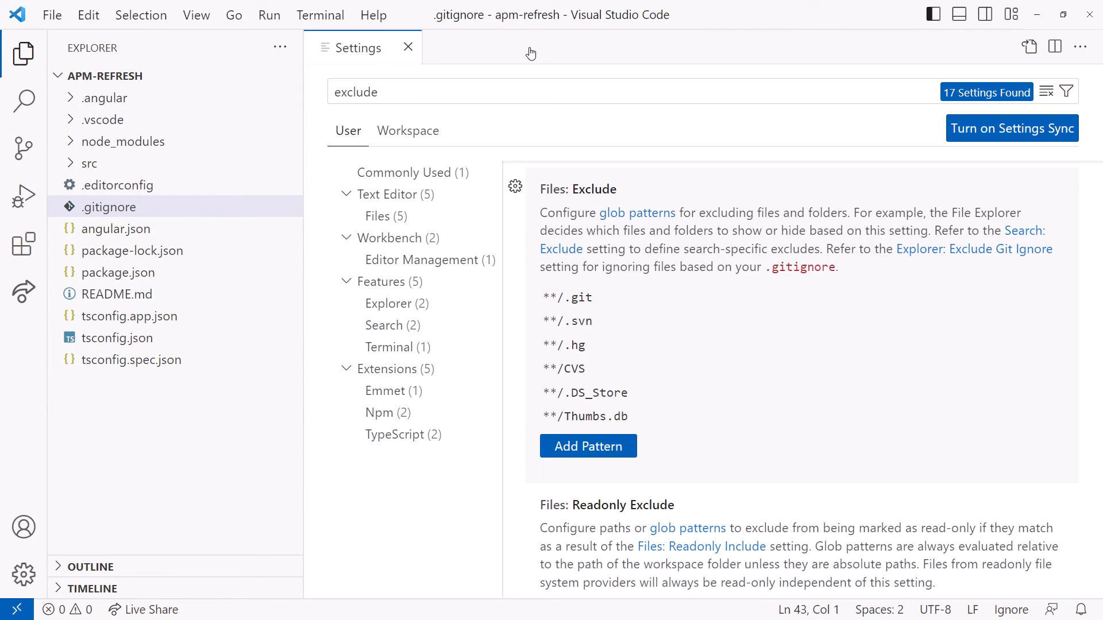
Step: Filter settings by 'ignore' to show options like Search: Use Ignore Files
{"action": "scroll", "scroll_direction": "down", "scroll_amount": 3}
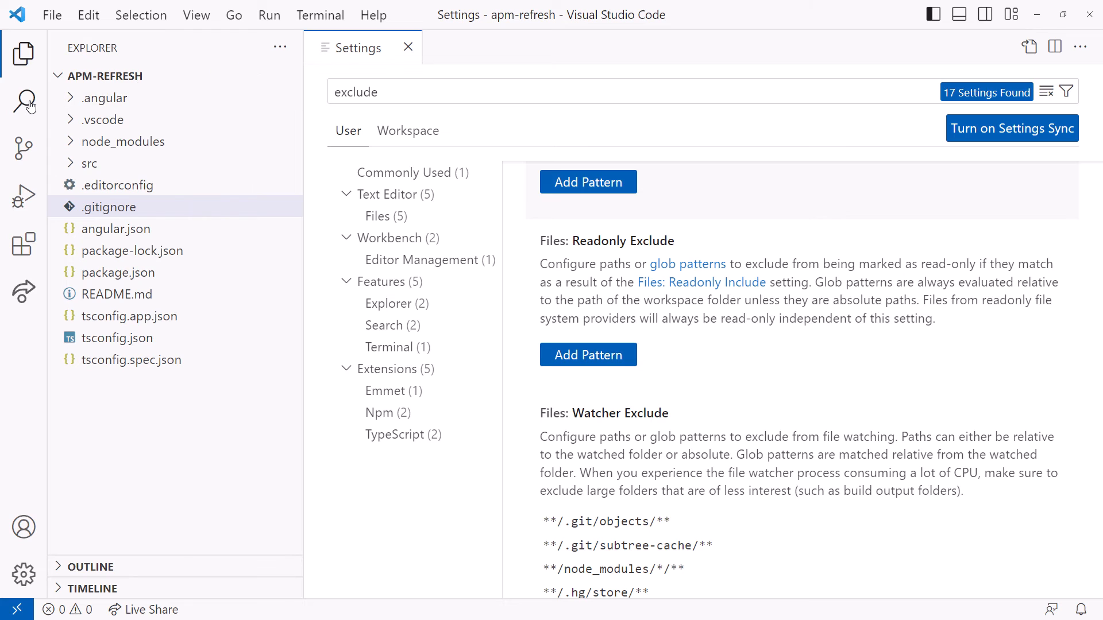
{"action": "left_click", "coordinate": [22, 101]}
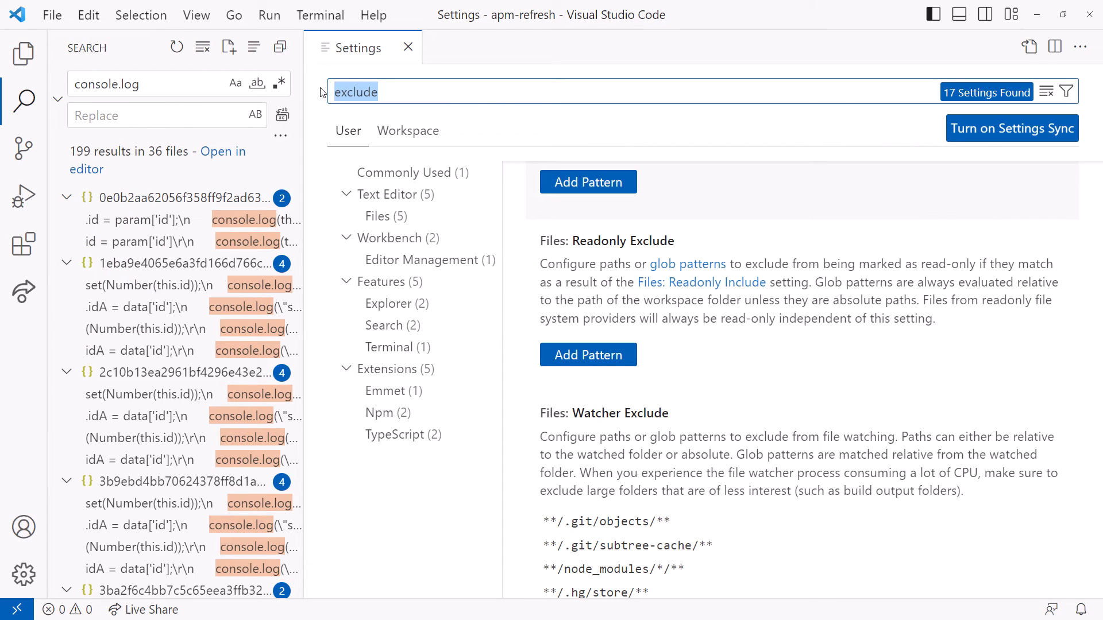
{"action": "type", "text": "ignore"}
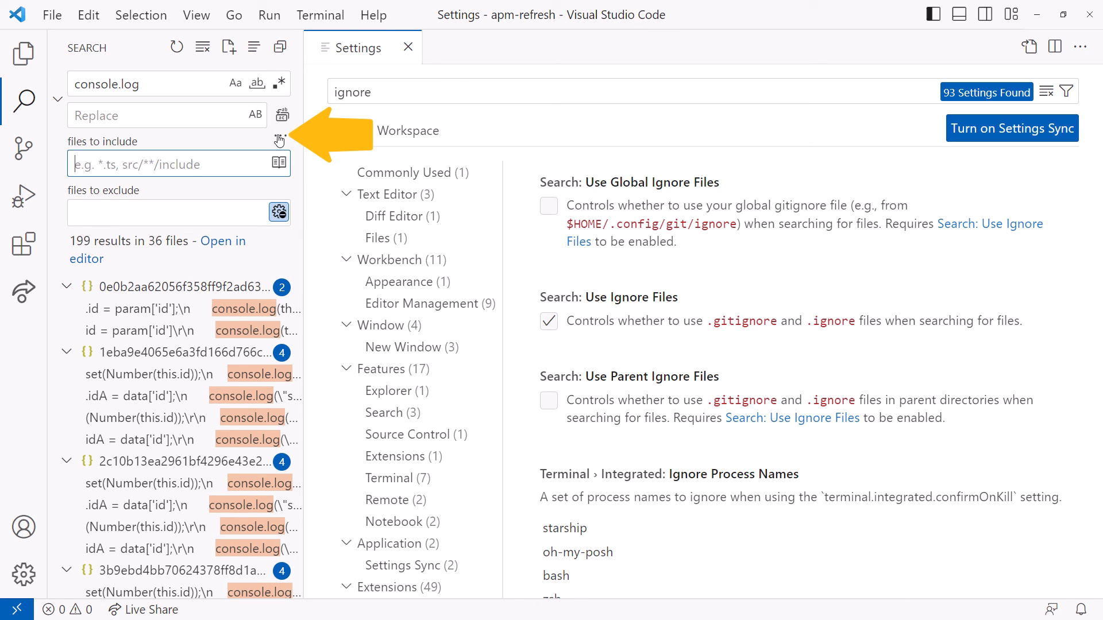
Step: Filter settings by 'exclude' and scroll to Search: Exclude with its three default patterns
{"action": "type", "text": "exclude"}
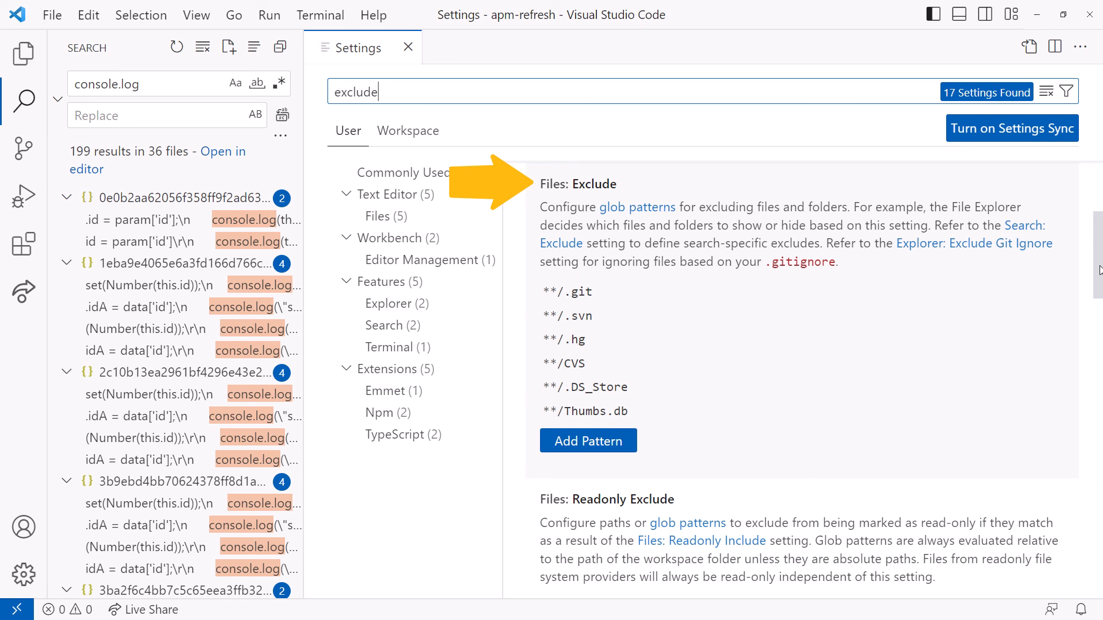
{"action": "scroll", "scroll_direction": "down", "scroll_amount": 3}
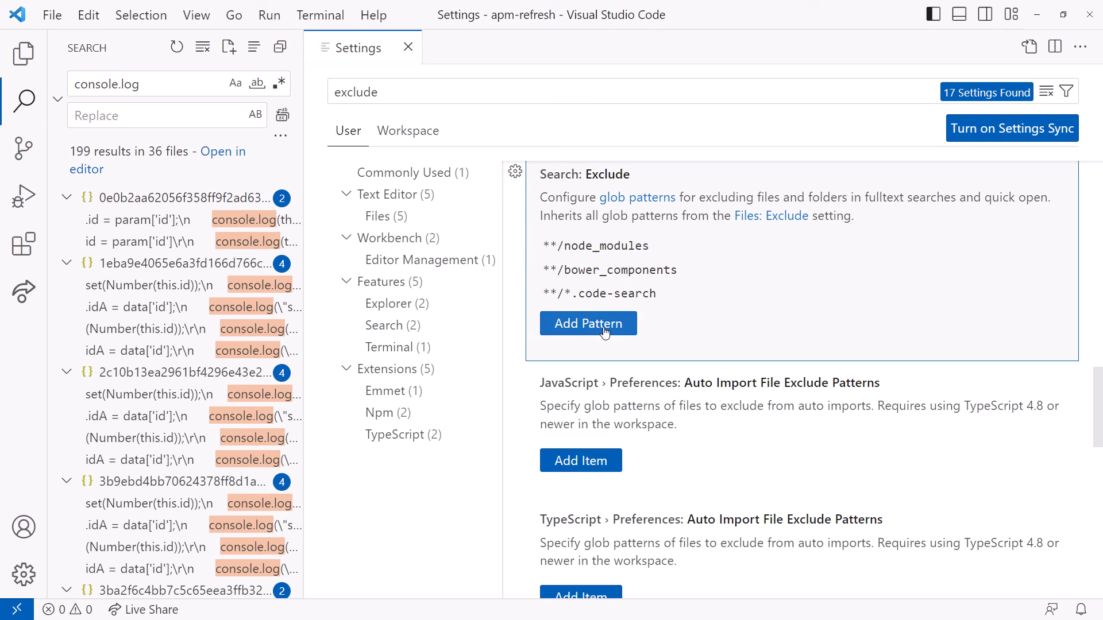
Step: Enter a new Search: Exclude pattern **/.angular in the settings editor
{"action": "left_click", "coordinate": [588, 323]}
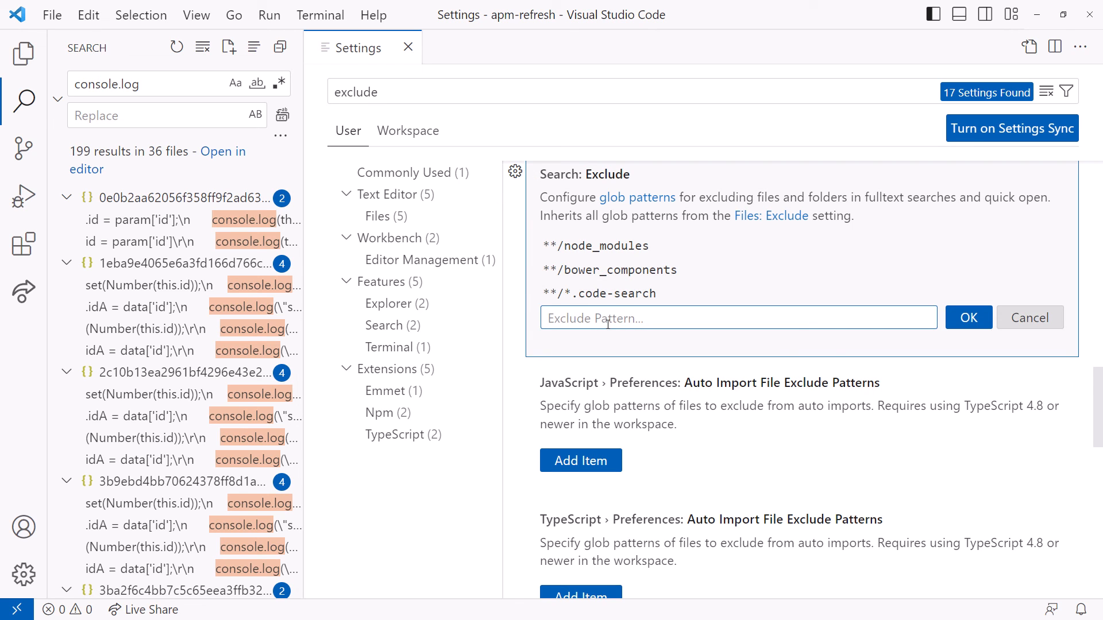
{"action": "type", "text": "**/.ang"}
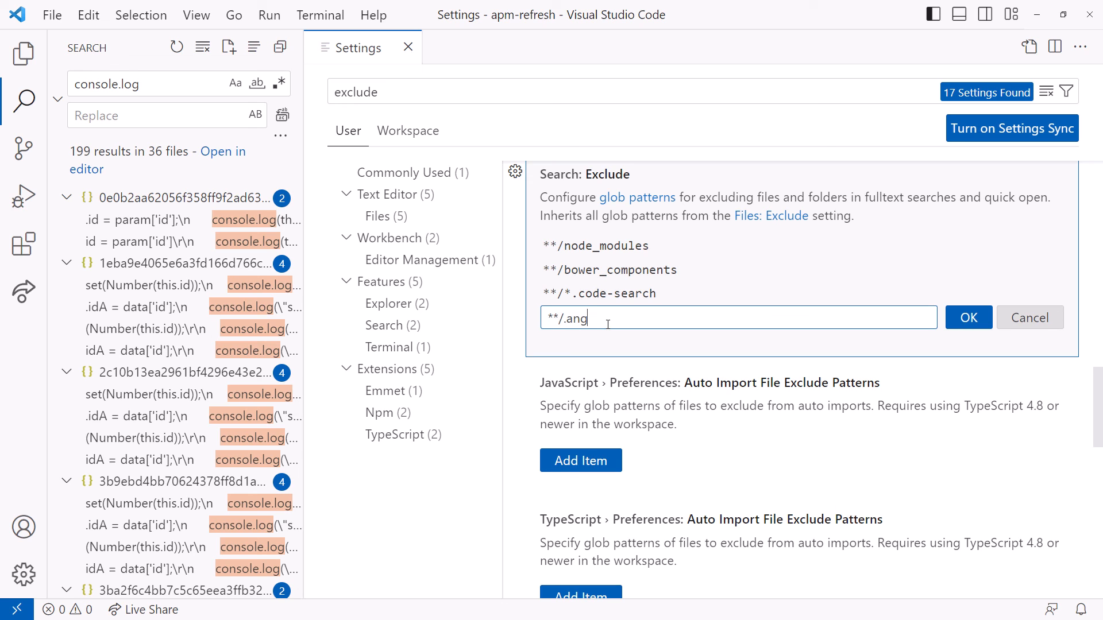
{"action": "type", "text": "ular"}
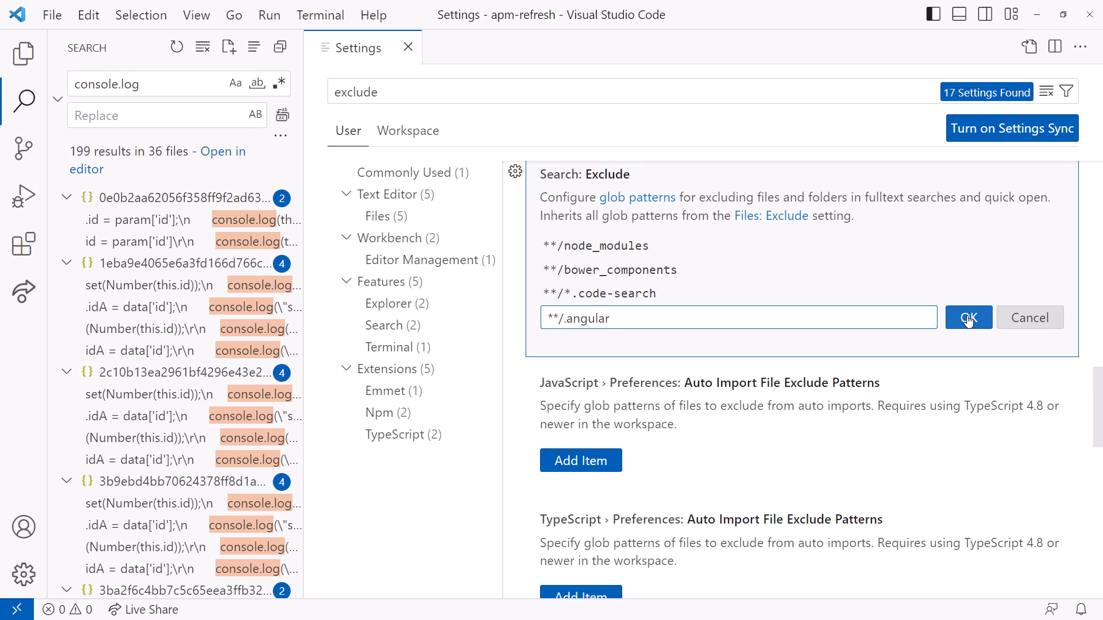